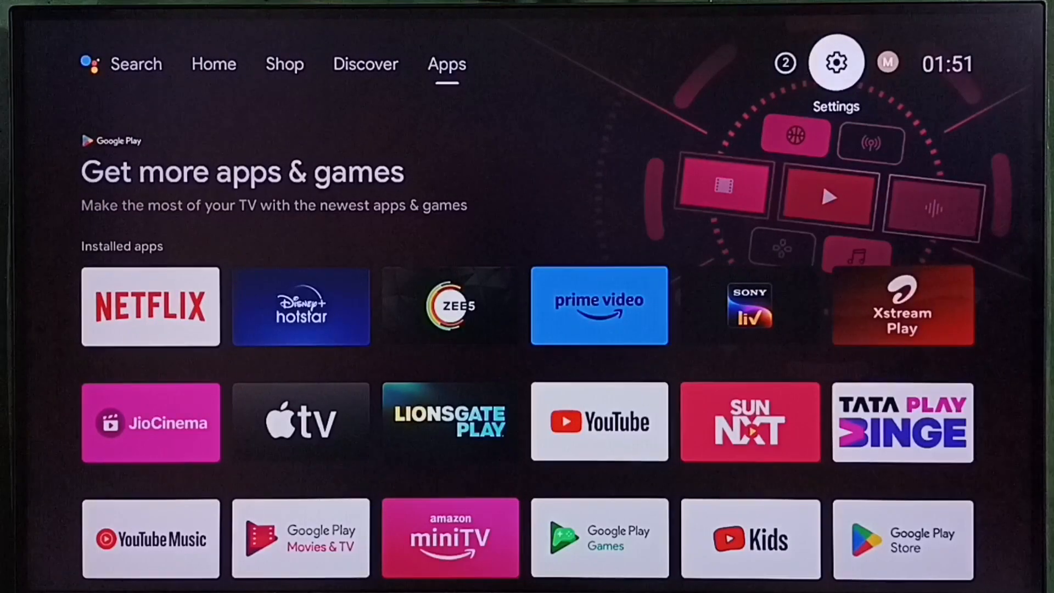
# - Open the Settings panel from the gear at the top of the home screen
pyautogui.click(834, 61)
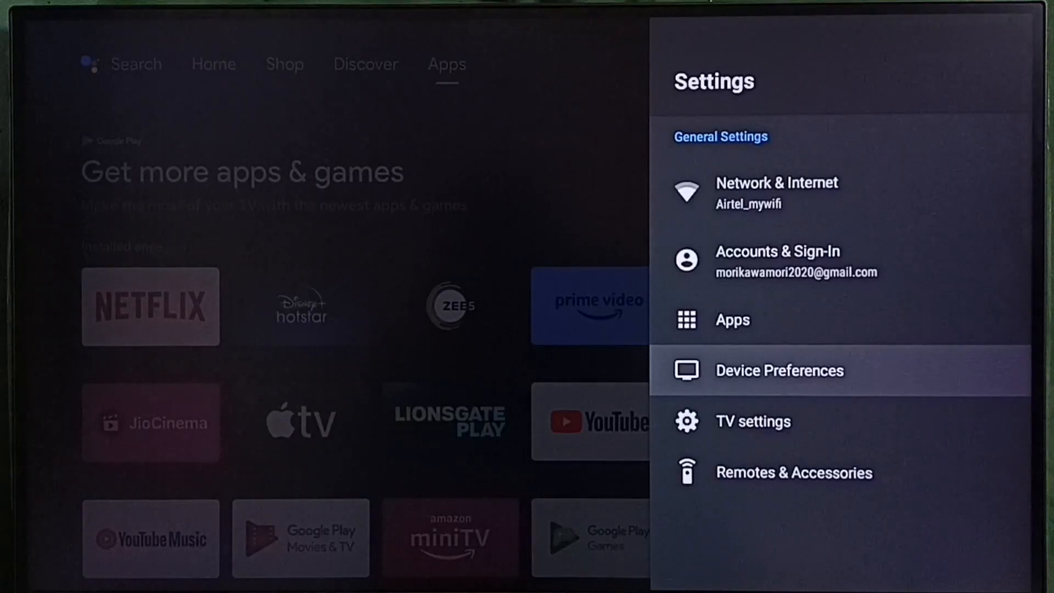
pyautogui.press('up')
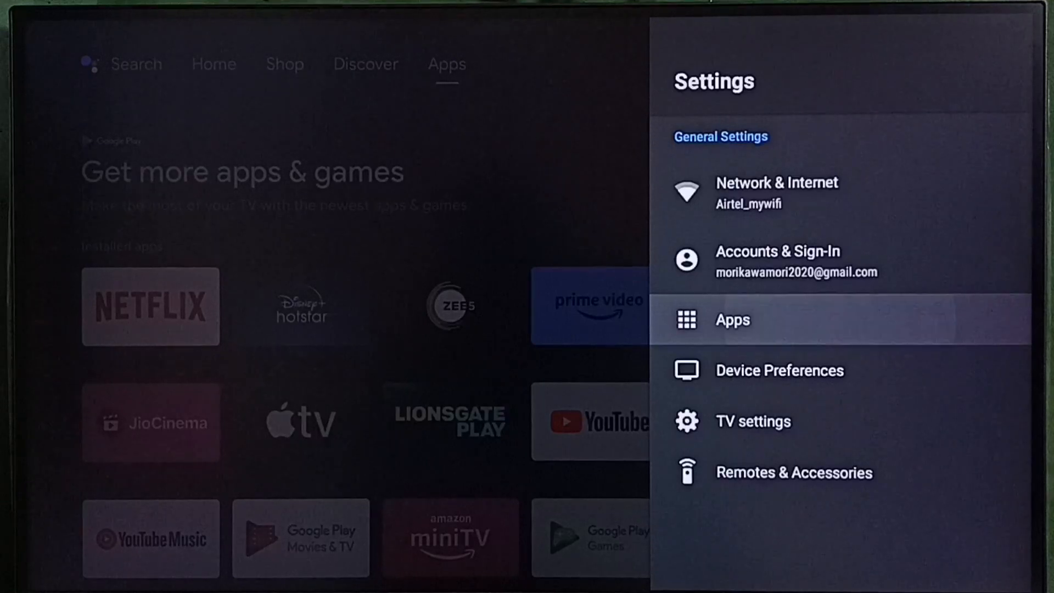
# - Open Apps > See all apps and scroll the All apps list down to Netflix (120 MB)
pyautogui.click(731, 321)
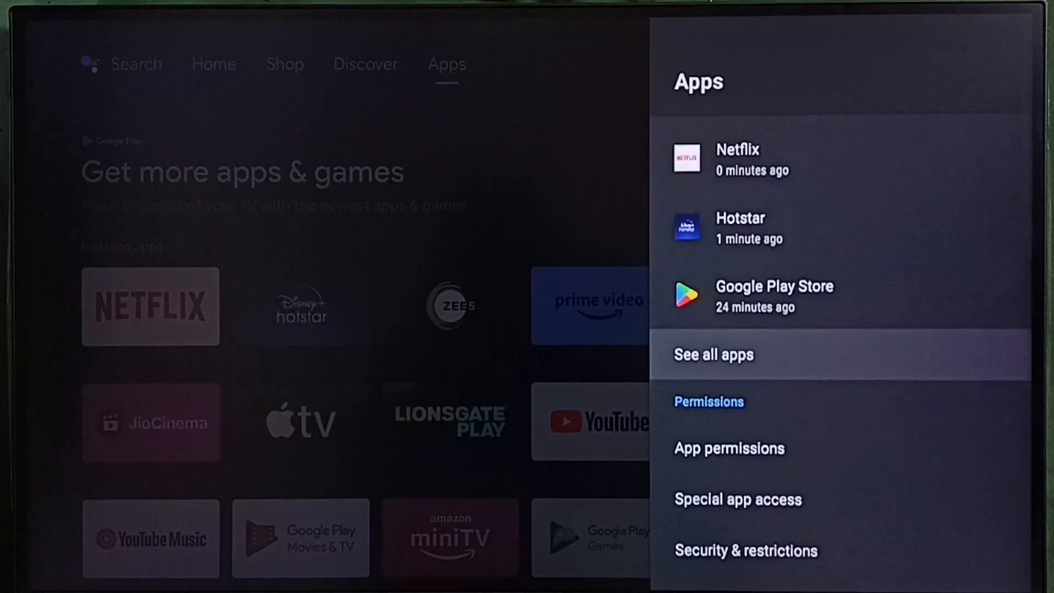
pyautogui.click(713, 354)
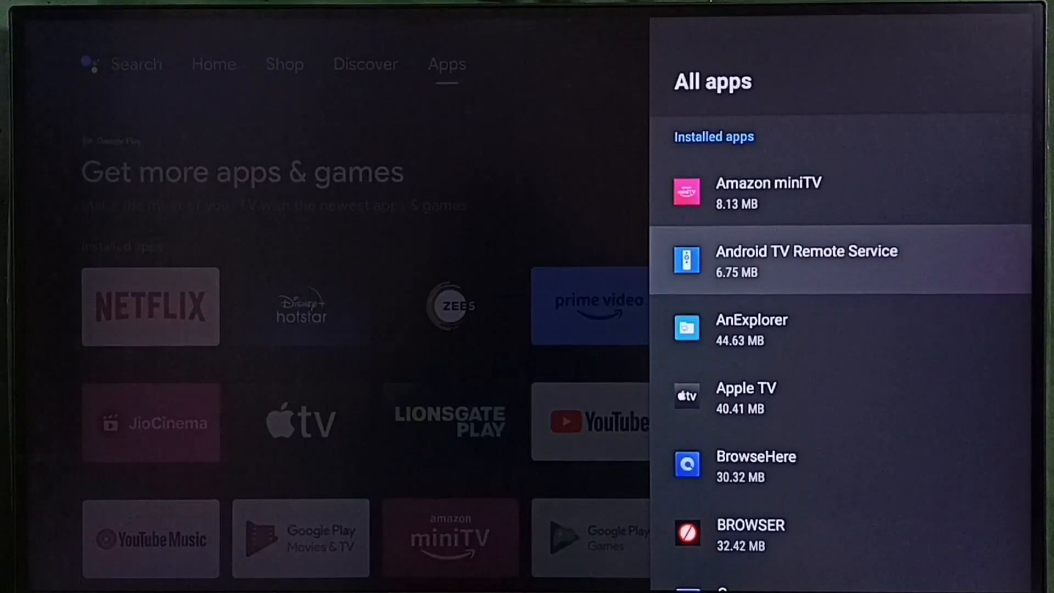
pyautogui.scroll(-3)
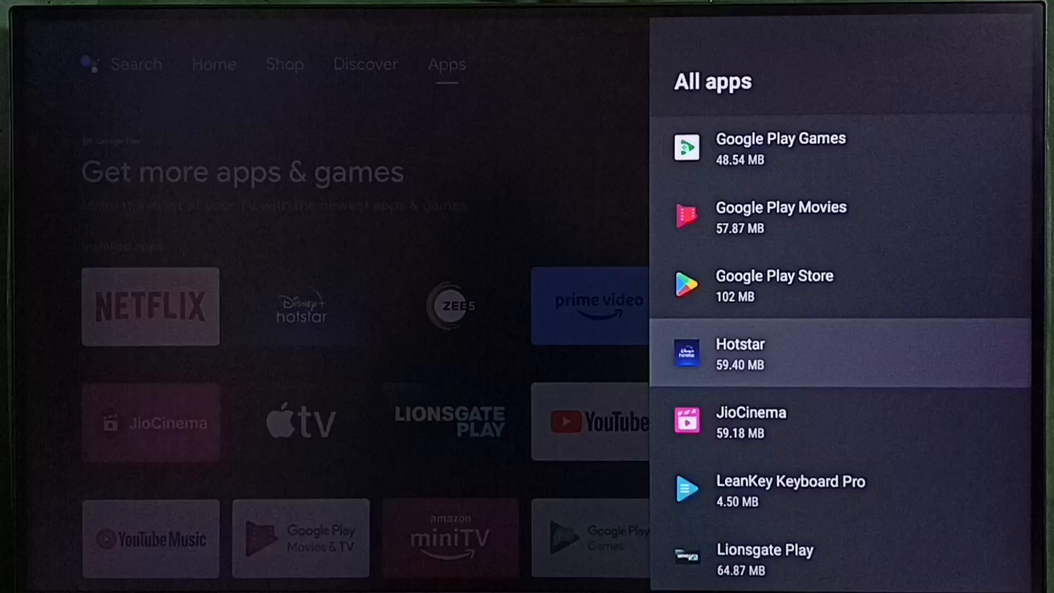
pyautogui.scroll(-3)
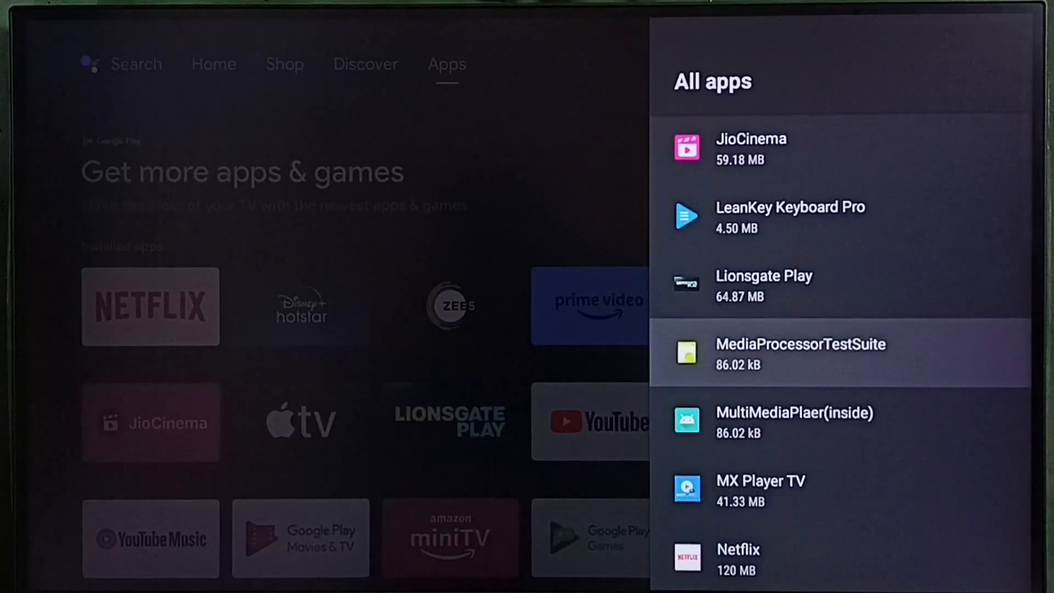
pyautogui.scroll(-3)
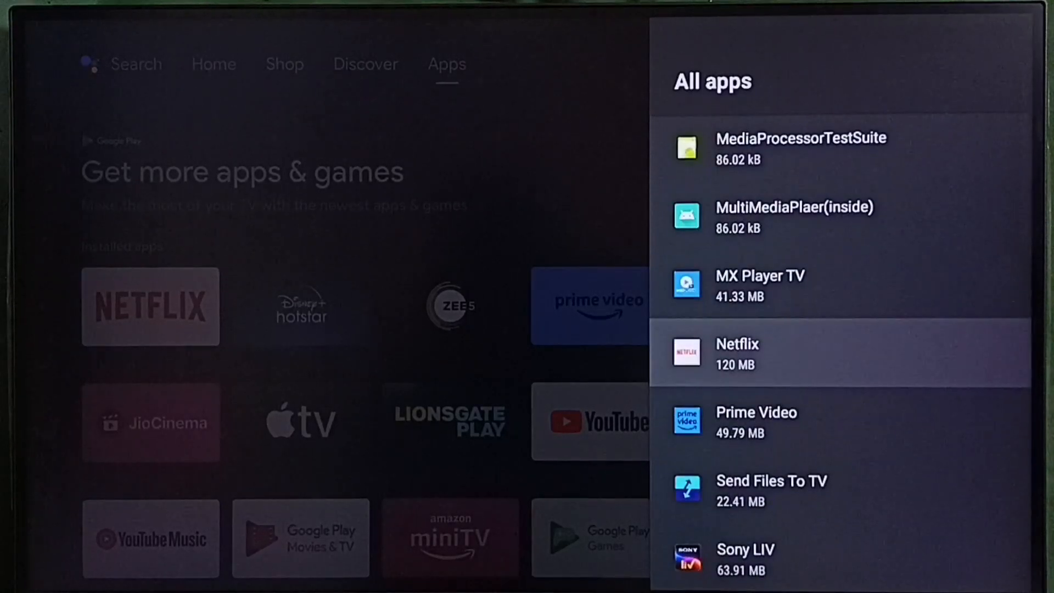
# - Open Netflix's app info page and force stop the app
pyautogui.click(758, 353)
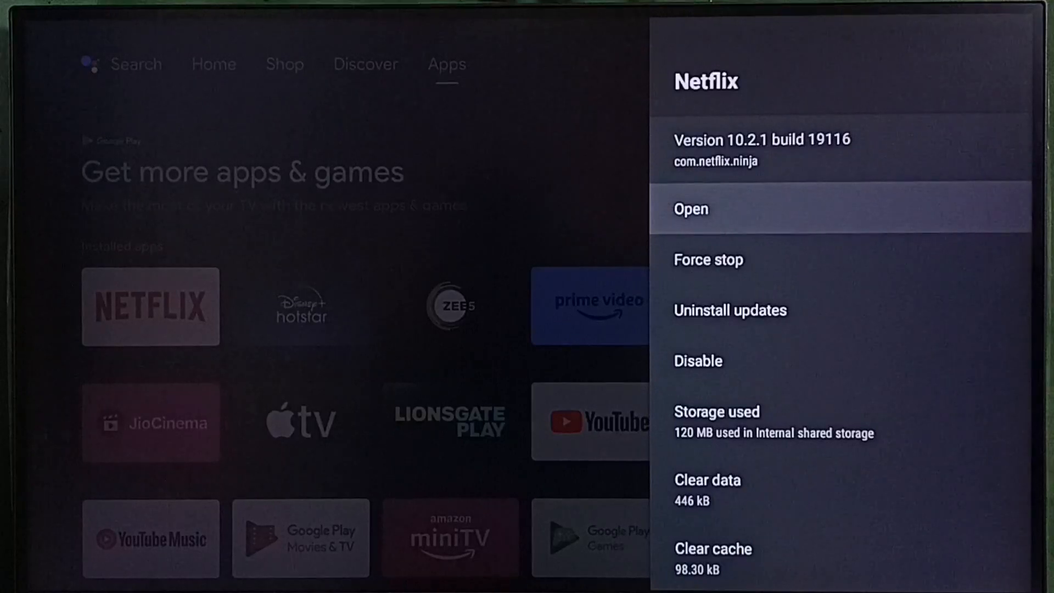
pyautogui.press('down')
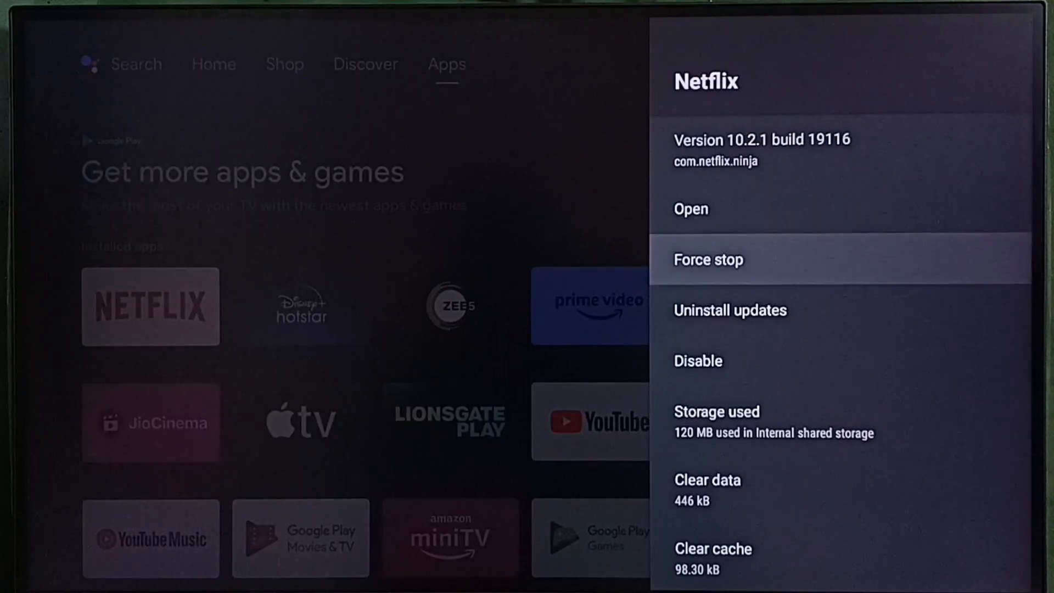
pyautogui.click(709, 259)
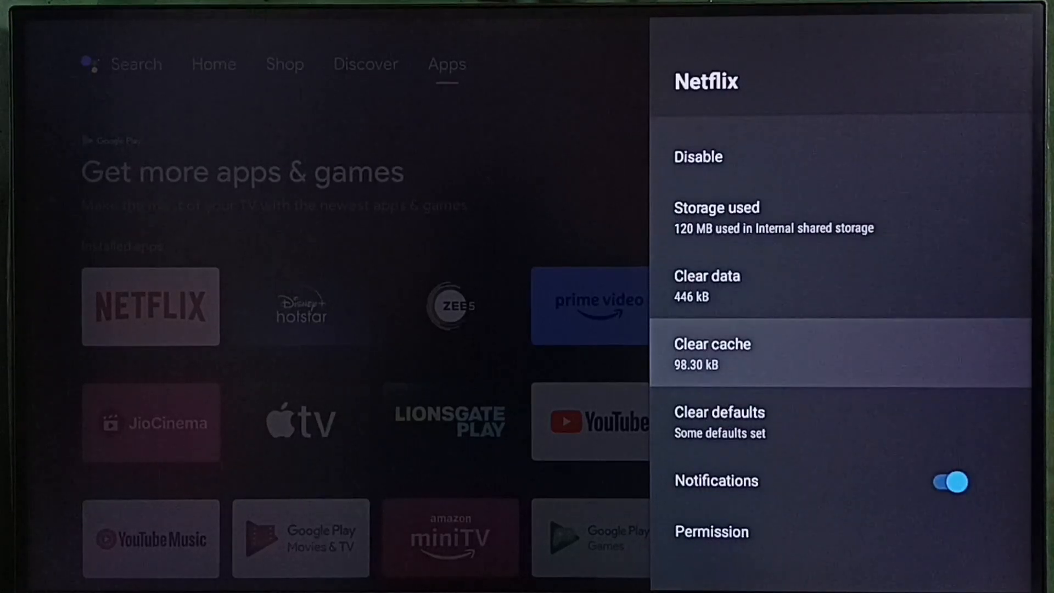
# - Clear Netflix's cache, confirming with OK, leaving 16.38 kB of cache
pyautogui.click(713, 353)
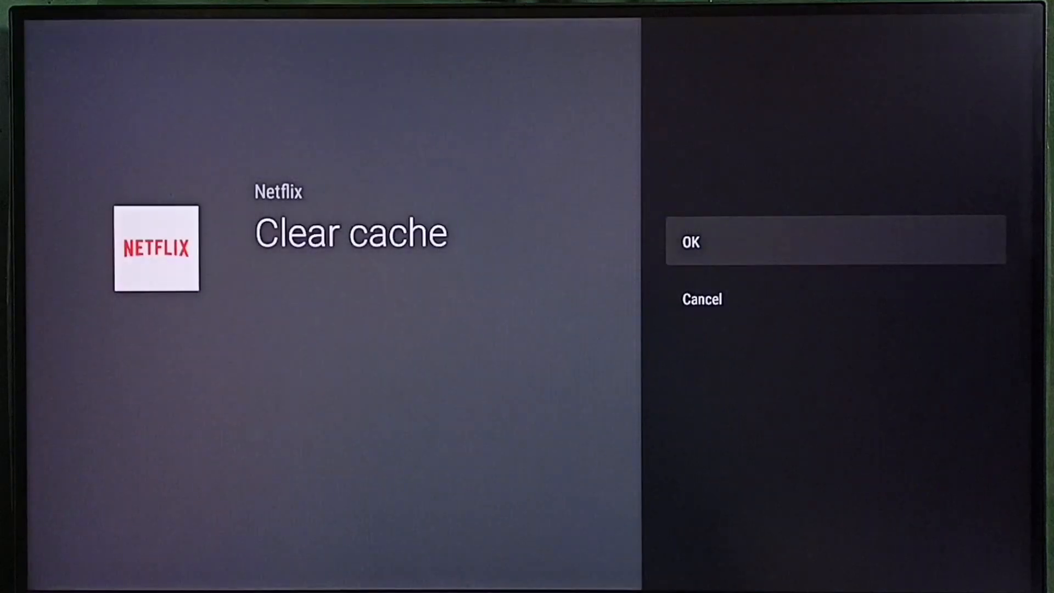
pyautogui.click(692, 242)
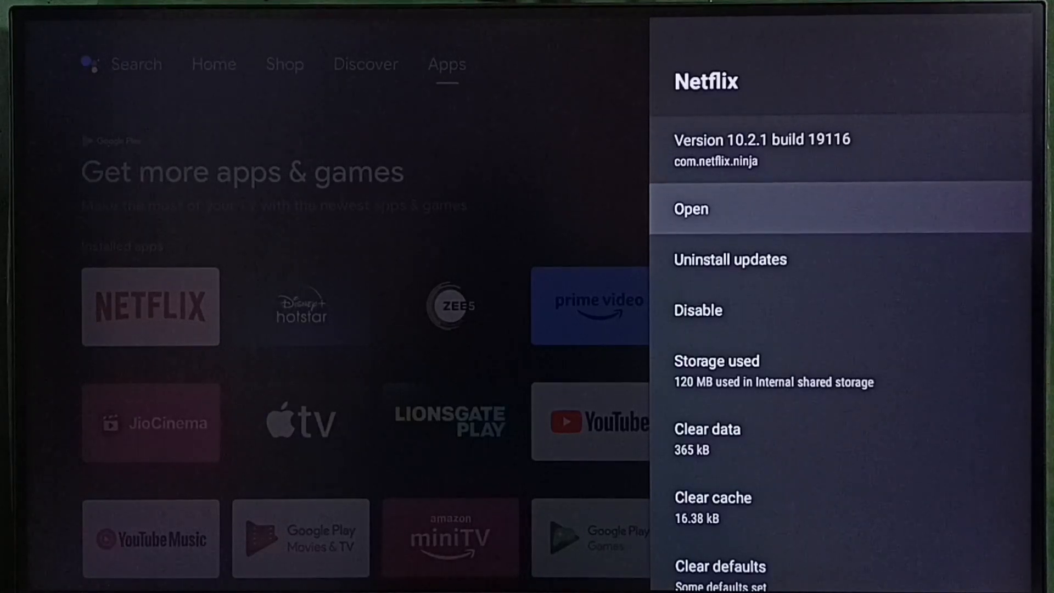
# - Uninstall Netflix's updates, confirming replacement with the factory version
pyautogui.press('DOWN')
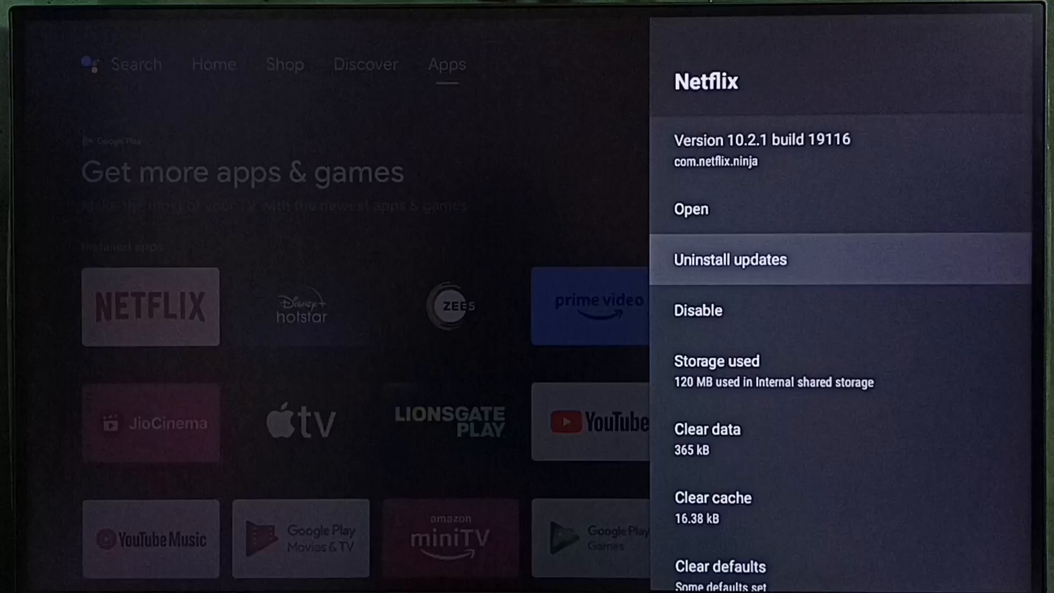
pyautogui.click(730, 259)
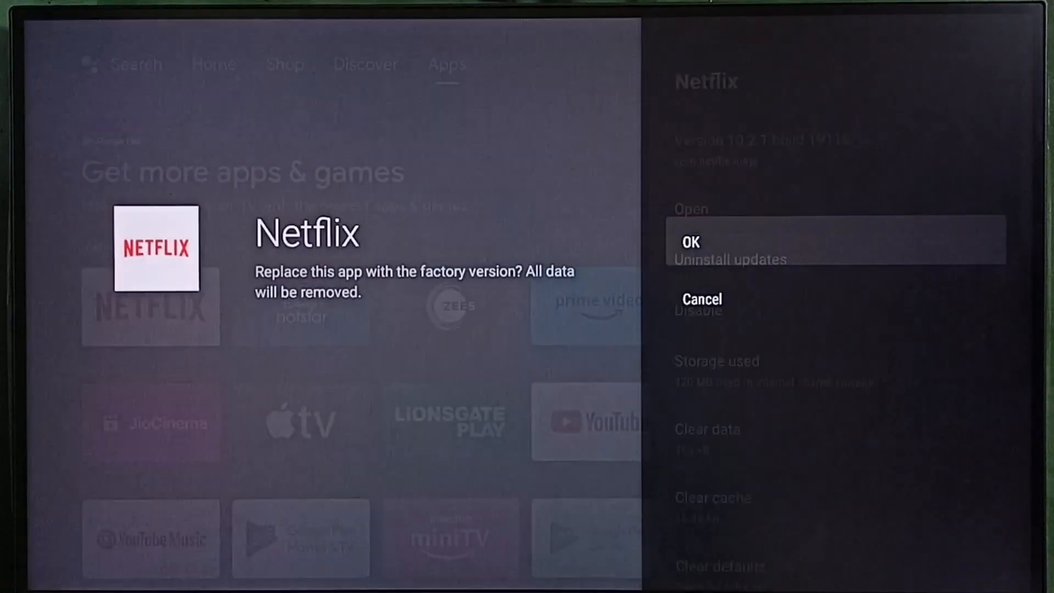
pyautogui.click(702, 298)
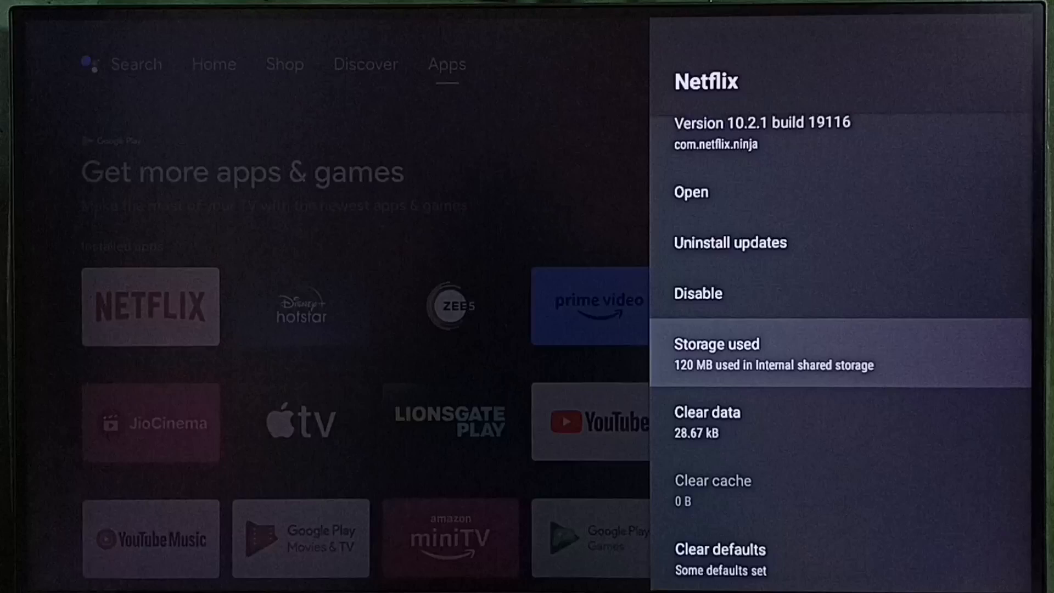
# - Go back from Netflix's app info to the All apps list
pyautogui.press('up')
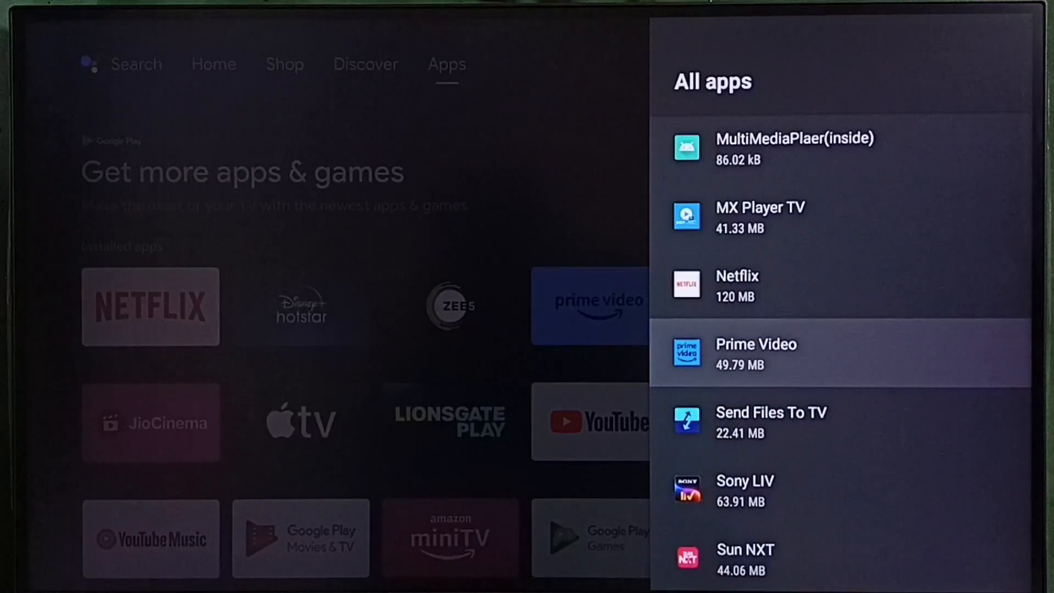
# - Open Prime Video's app info page and move to its Uninstall option
pyautogui.click(757, 352)
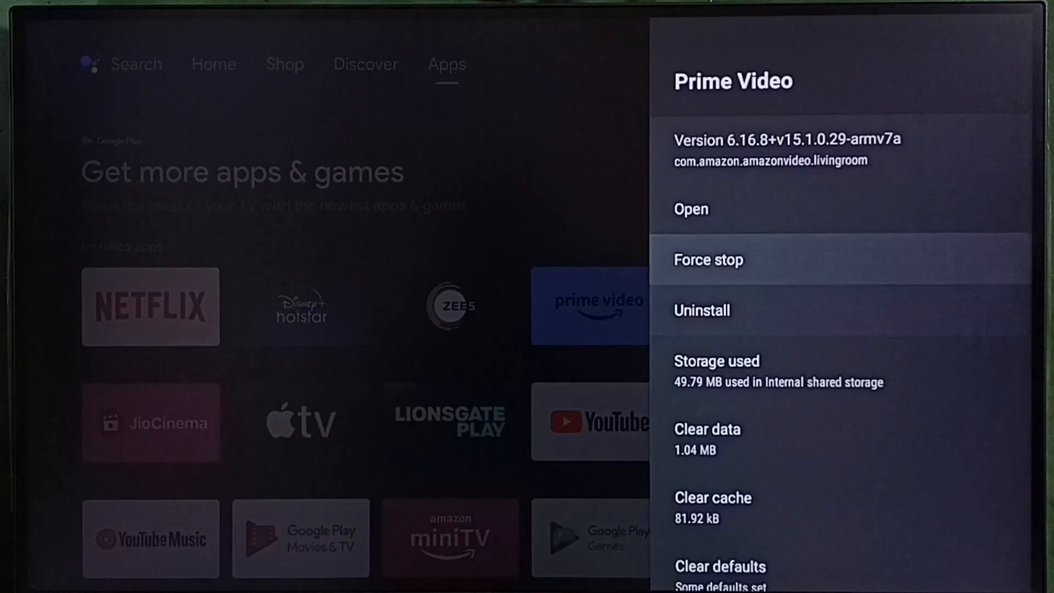
pyautogui.press('down')
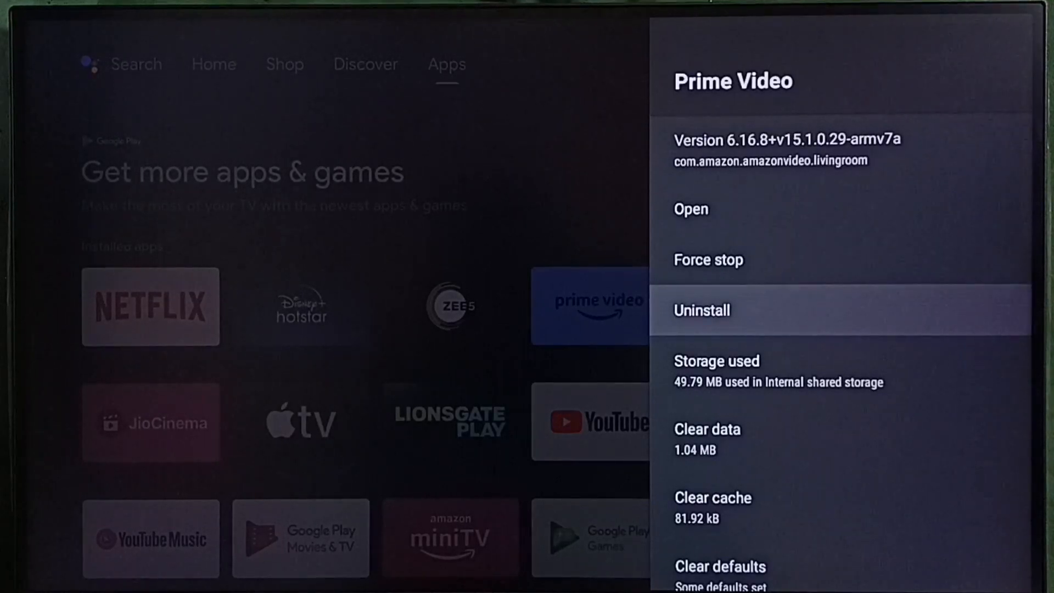